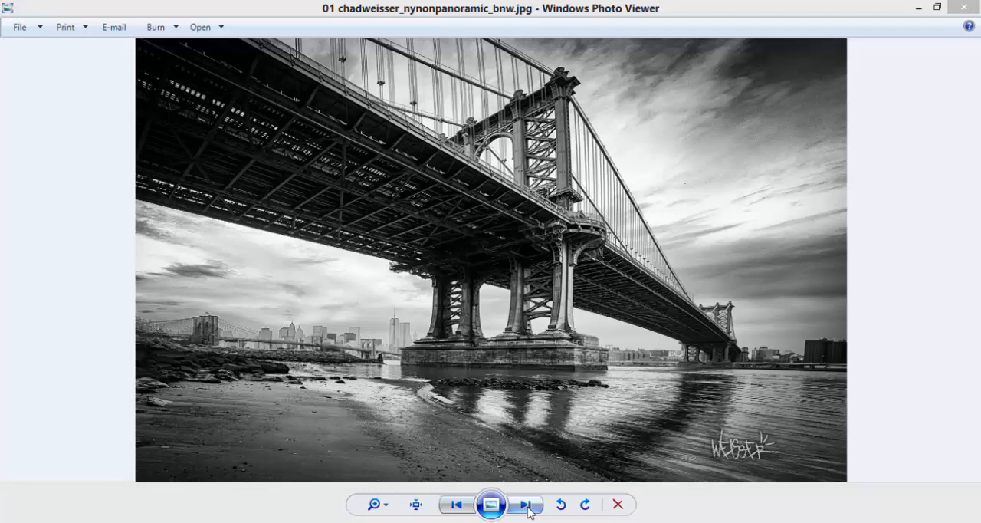
Step forward three photos in Windows Photo Viewer to reach the cheetah panorama
{"action": "left_click", "coordinate": [526, 504]}
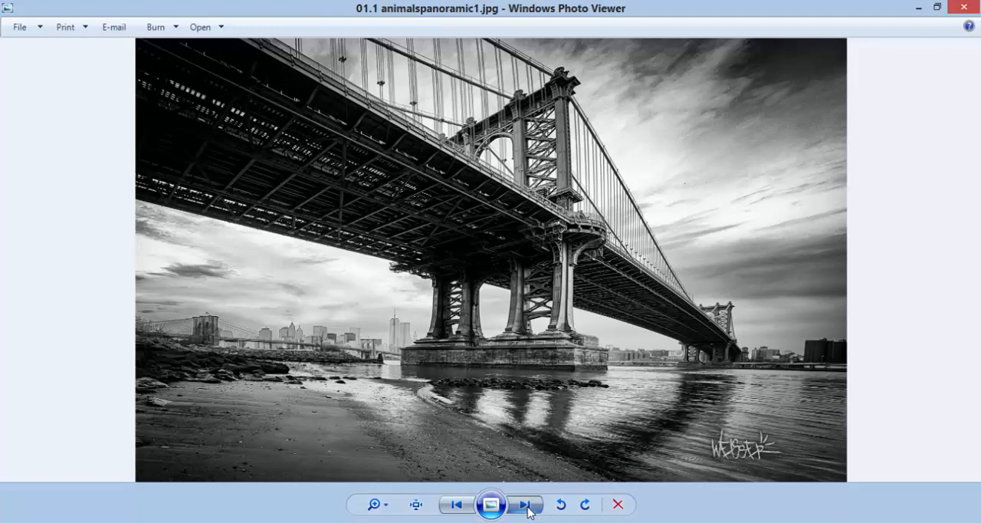
{"action": "left_click", "coordinate": [524, 504]}
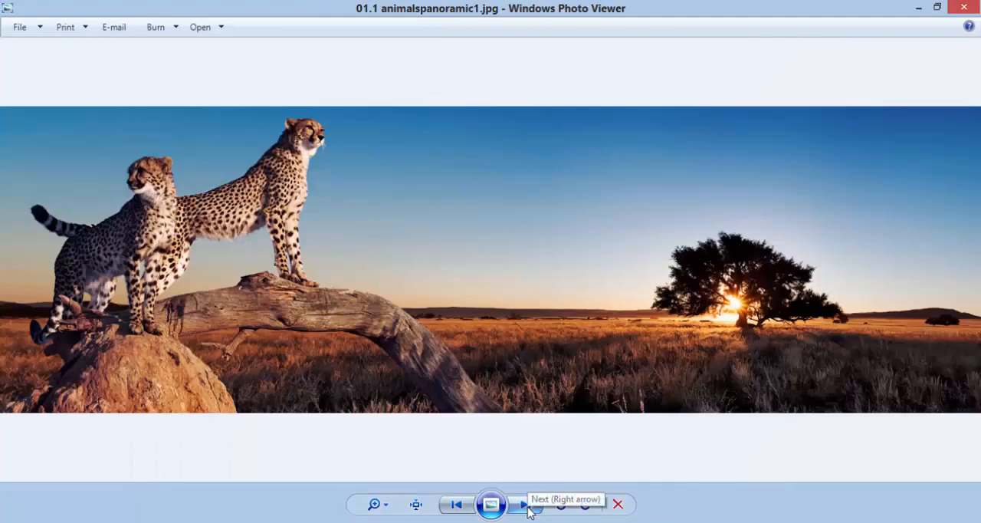
{"action": "left_click", "coordinate": [524, 504]}
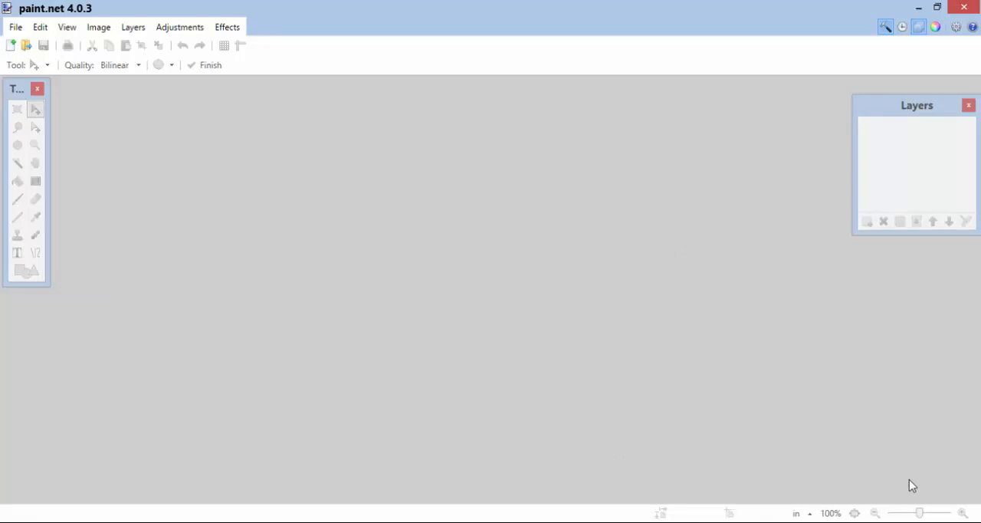
{"action": "mouse_move", "coordinate": [318, 313]}
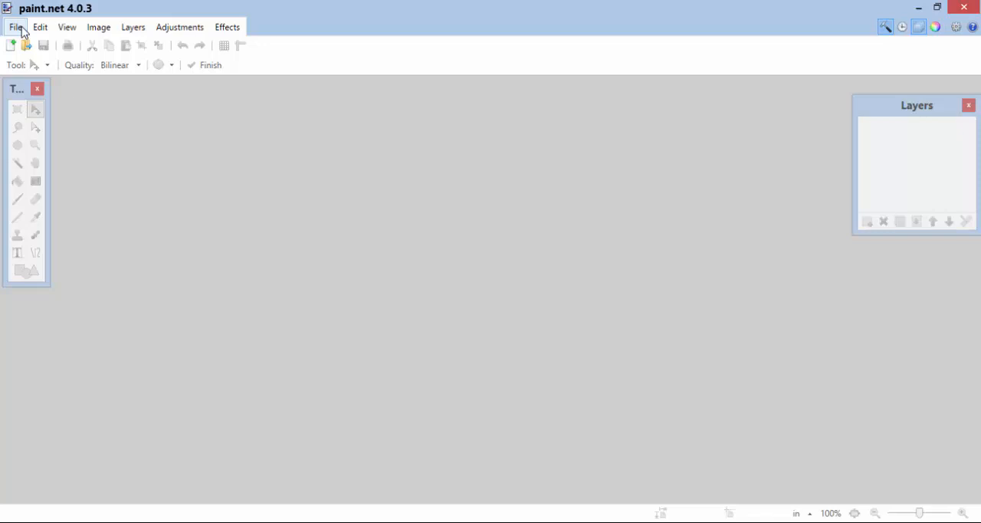
{"action": "left_click", "coordinate": [15, 27]}
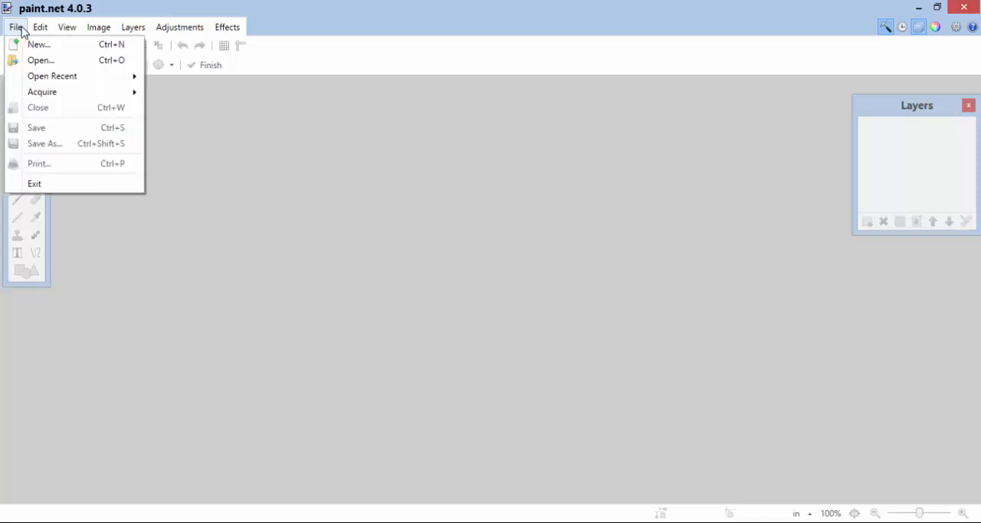
{"action": "mouse_move", "coordinate": [40, 60]}
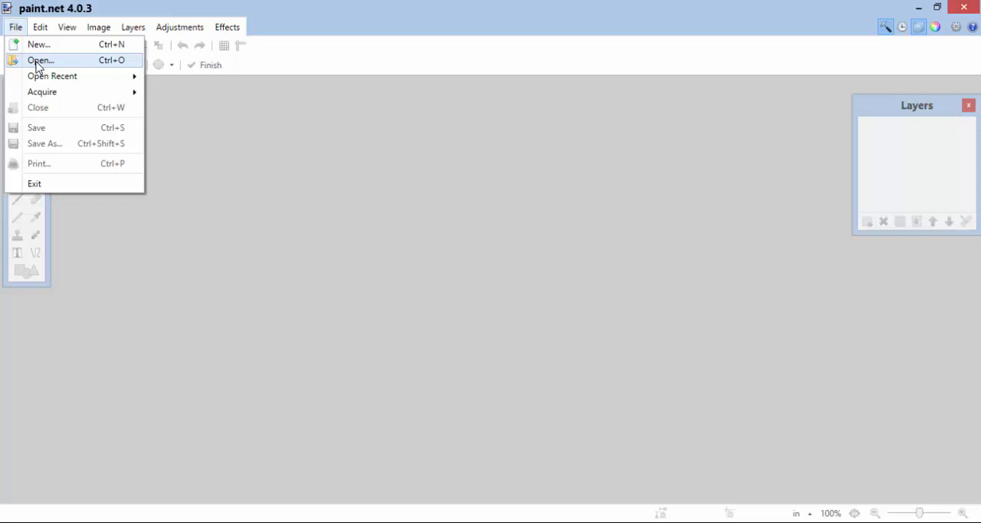
{"action": "left_click", "coordinate": [40, 60]}
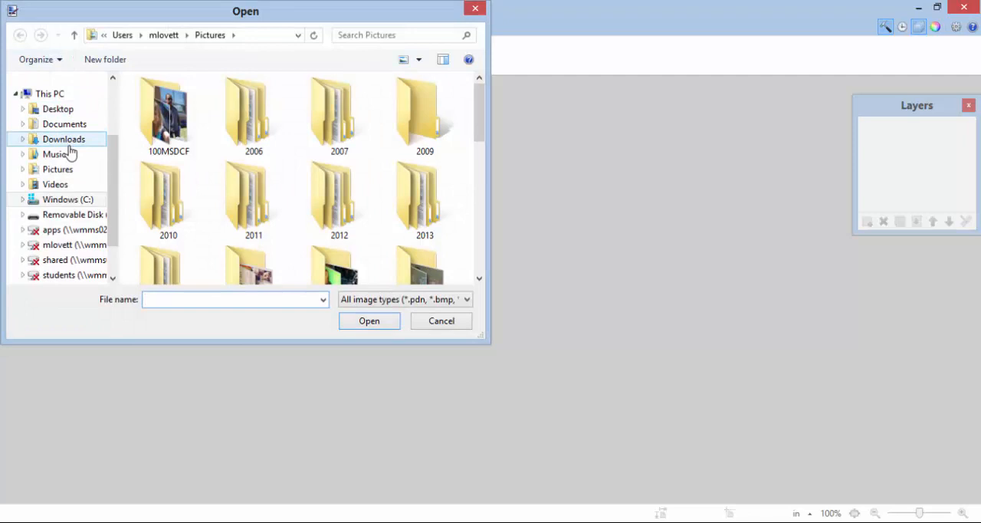
{"action": "left_click", "coordinate": [58, 108]}
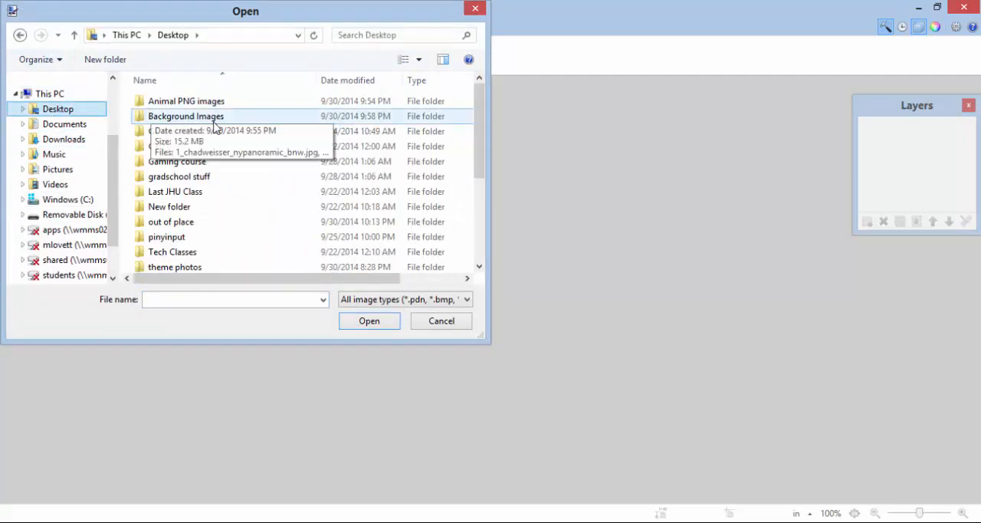
{"action": "double_click", "coordinate": [185, 116]}
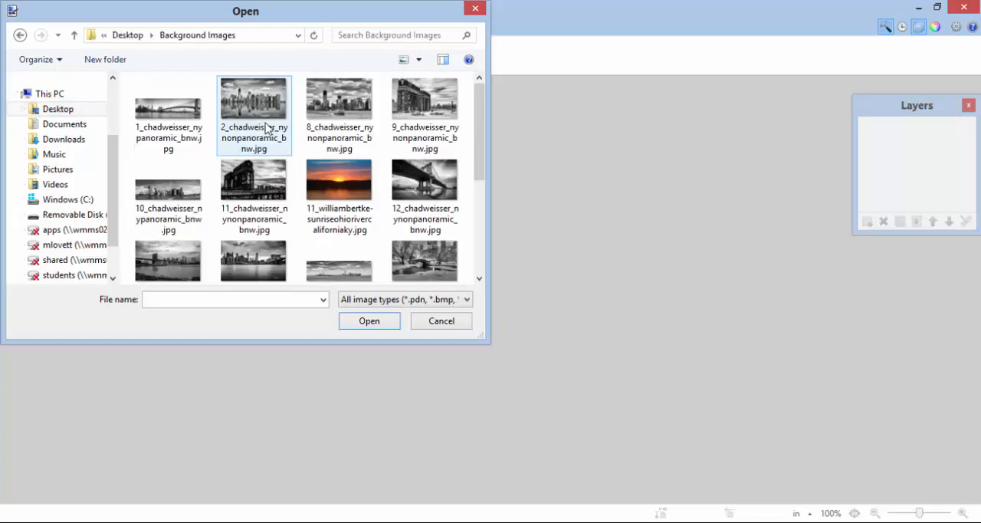
{"action": "scroll", "scroll_direction": "down", "scroll_amount": 3}
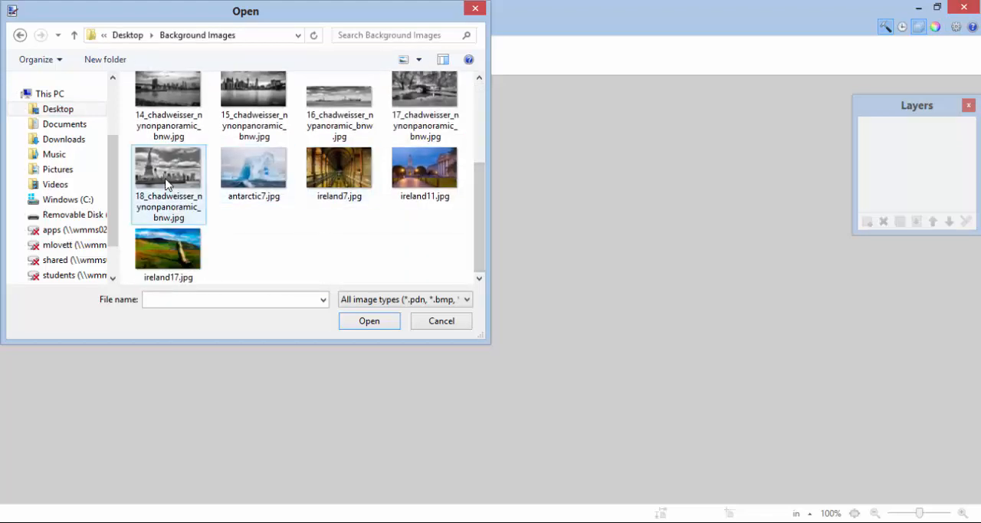
{"action": "left_click", "coordinate": [168, 172]}
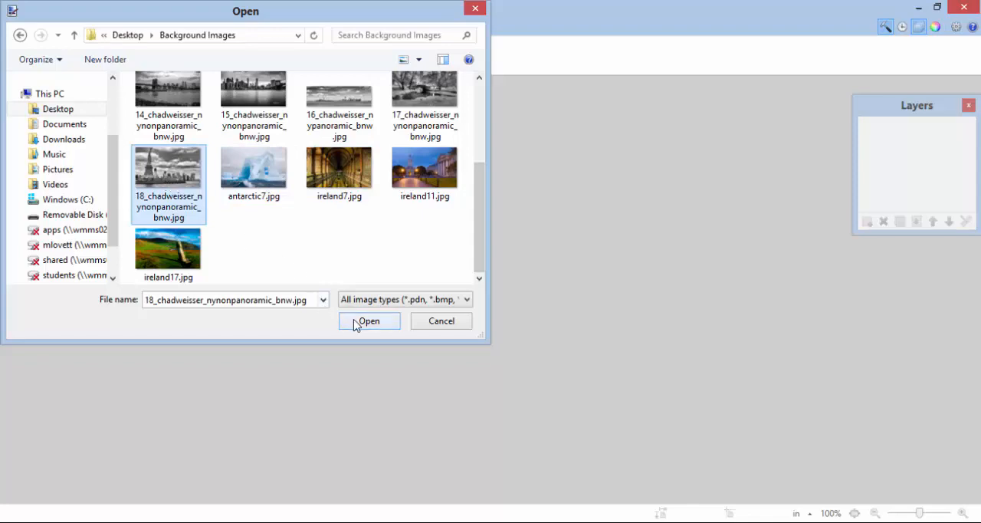
{"action": "left_click", "coordinate": [369, 320]}
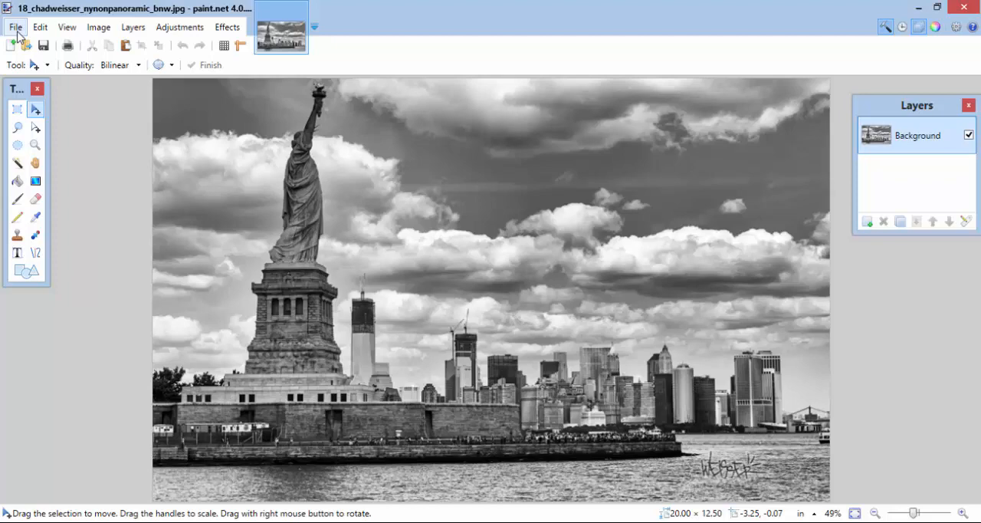
Start opening a file and enter the Animal PNG images folder
{"action": "left_click", "coordinate": [14, 26]}
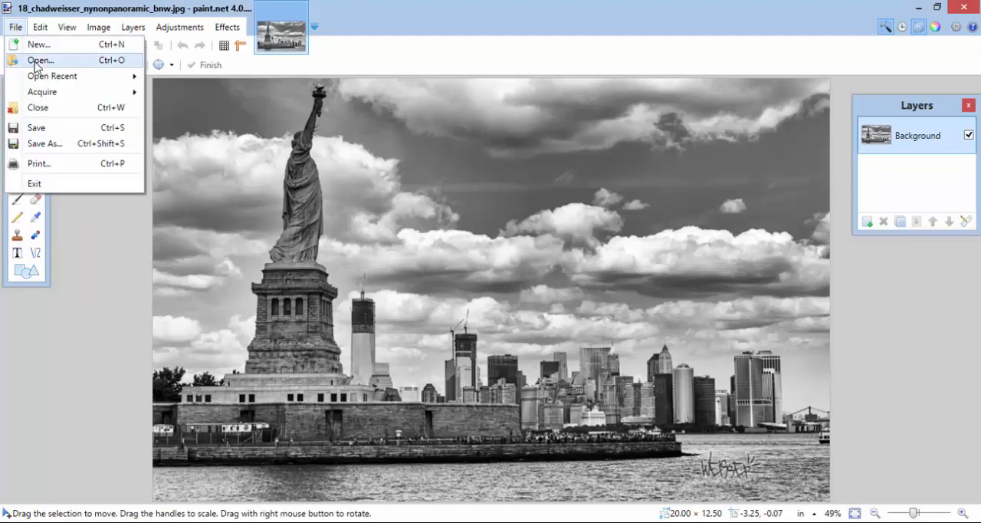
{"action": "left_click", "coordinate": [39, 59]}
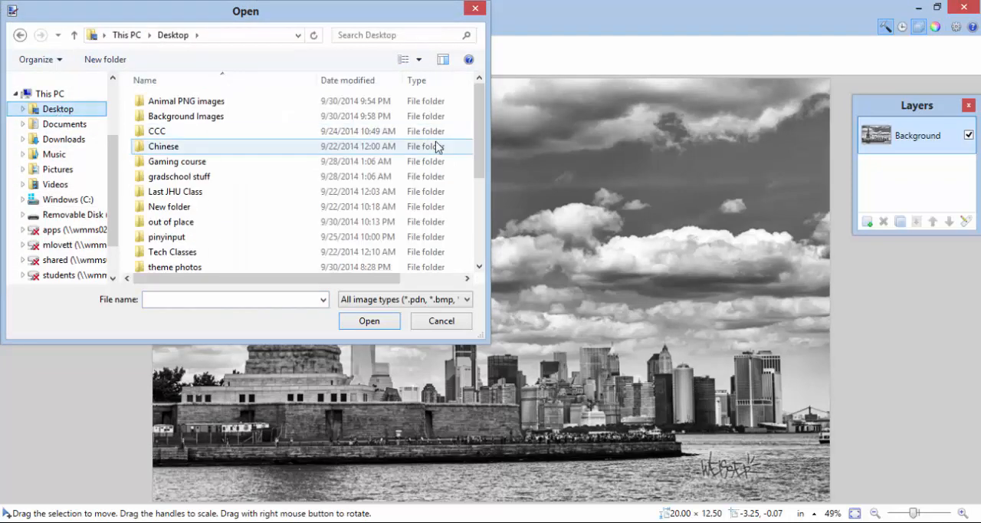
{"action": "left_click", "coordinate": [185, 101]}
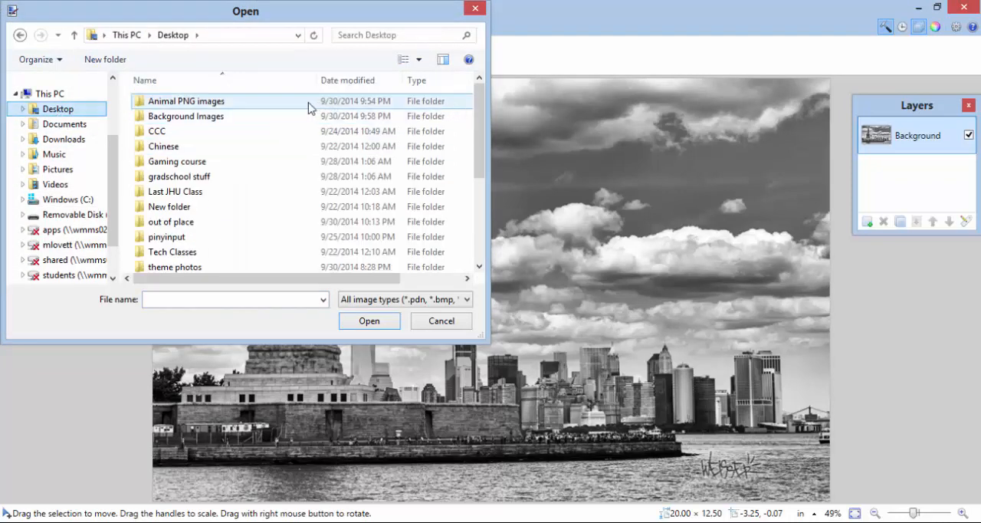
{"action": "double_click", "coordinate": [186, 101]}
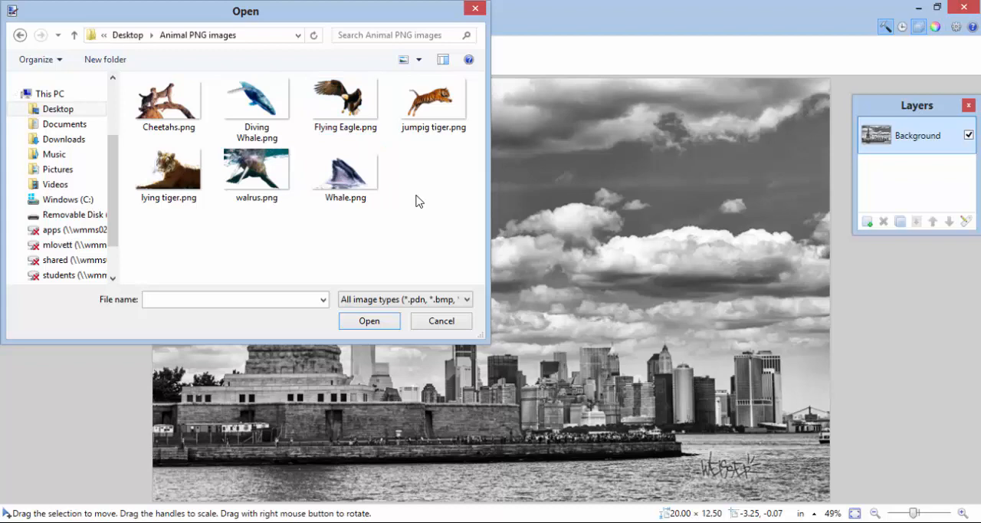
{"action": "left_click", "coordinate": [168, 99]}
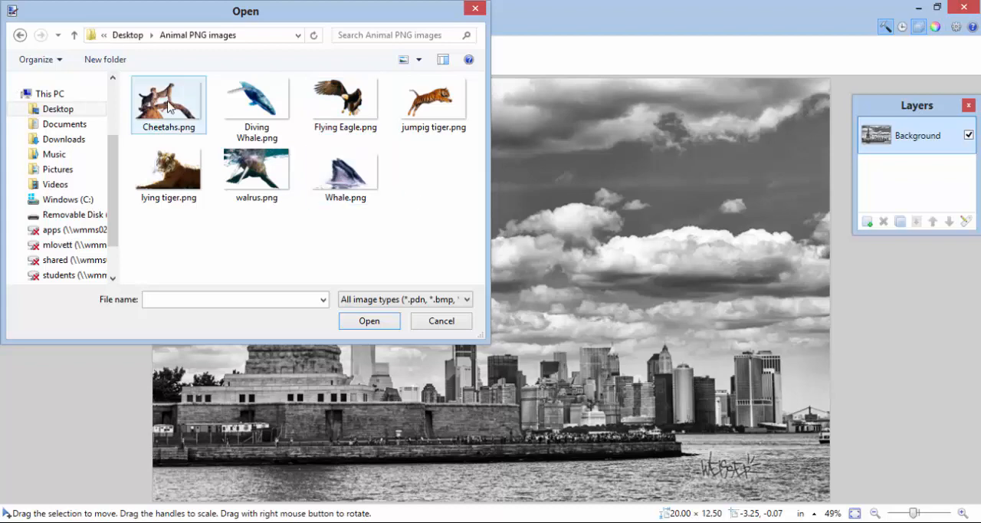
Look through the cut-outs and open Whale.png
{"action": "left_click", "coordinate": [256, 100]}
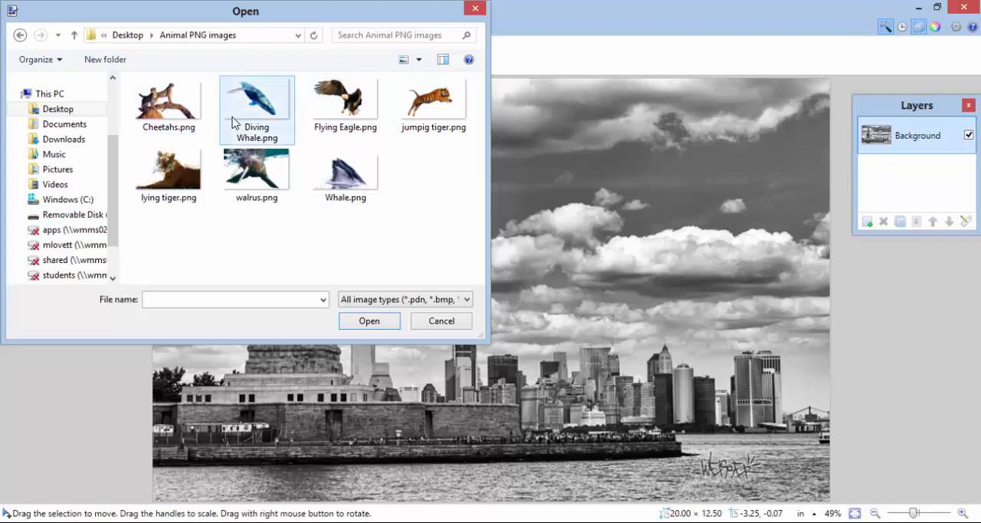
{"action": "left_click", "coordinate": [168, 172]}
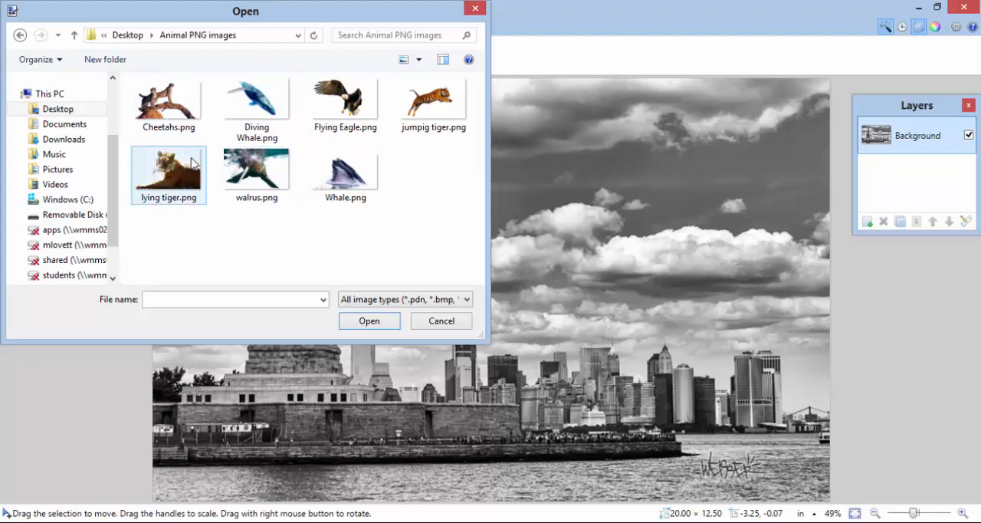
{"action": "left_click", "coordinate": [345, 175]}
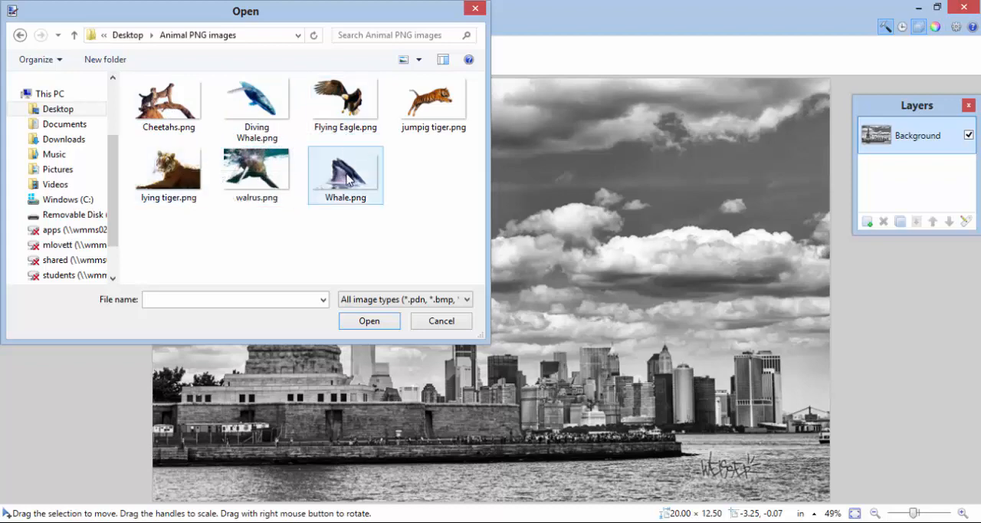
{"action": "left_click", "coordinate": [345, 169]}
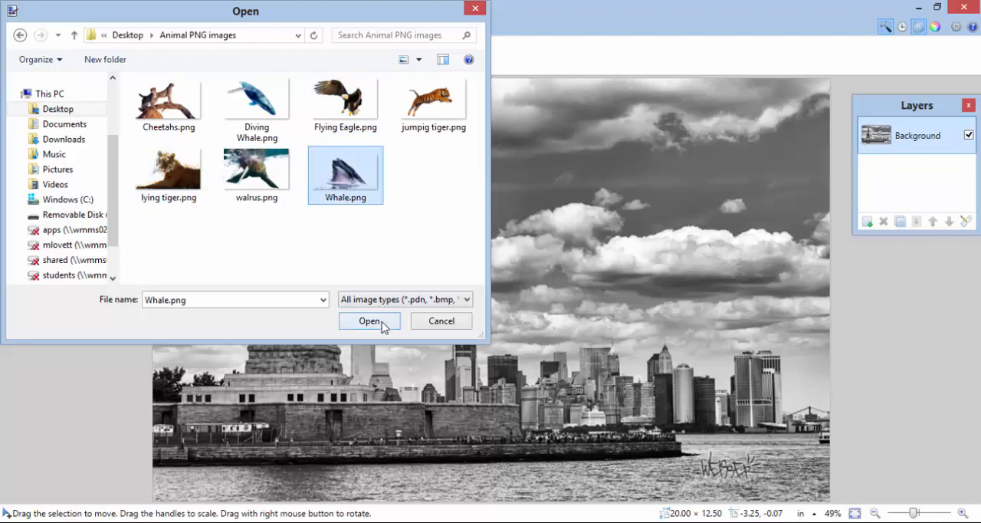
{"action": "left_click", "coordinate": [369, 320]}
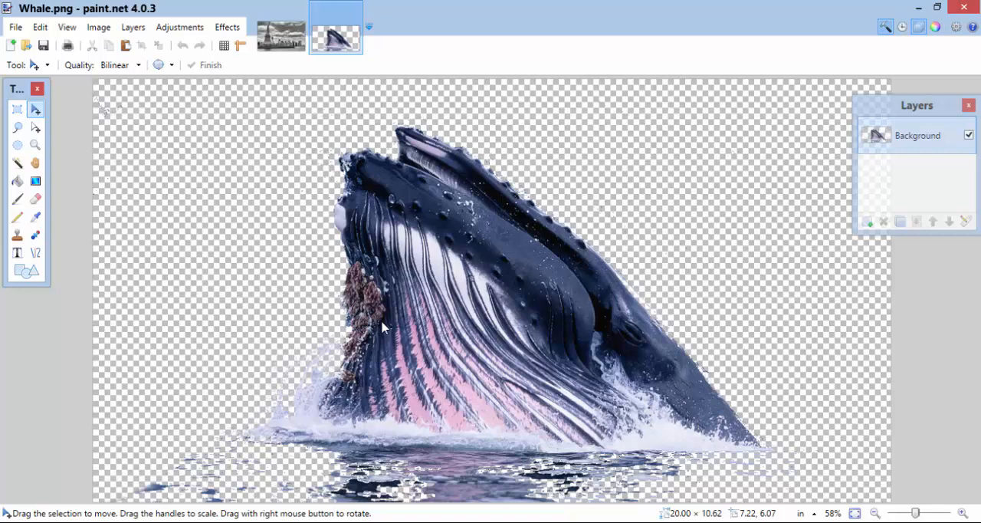
{"action": "mouse_move", "coordinate": [853, 314]}
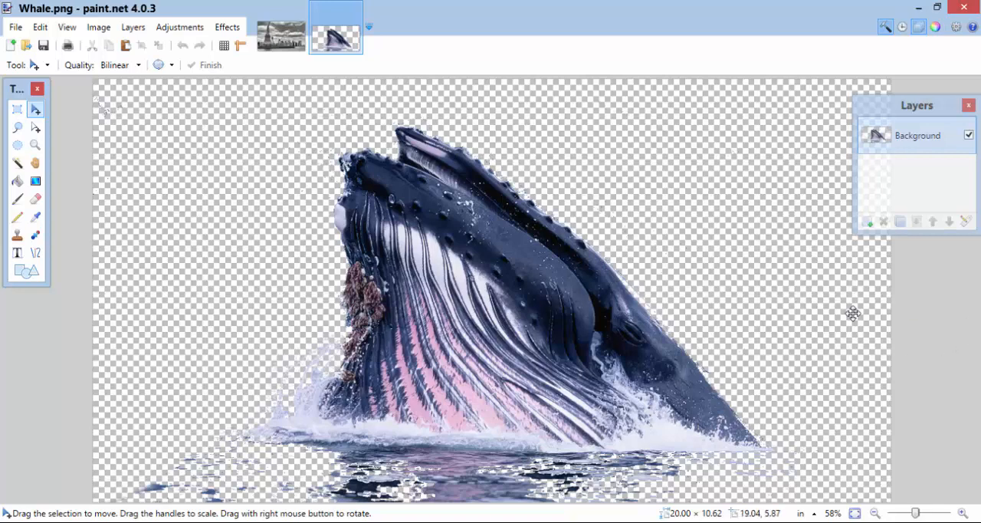
{"action": "mouse_move", "coordinate": [405, 74]}
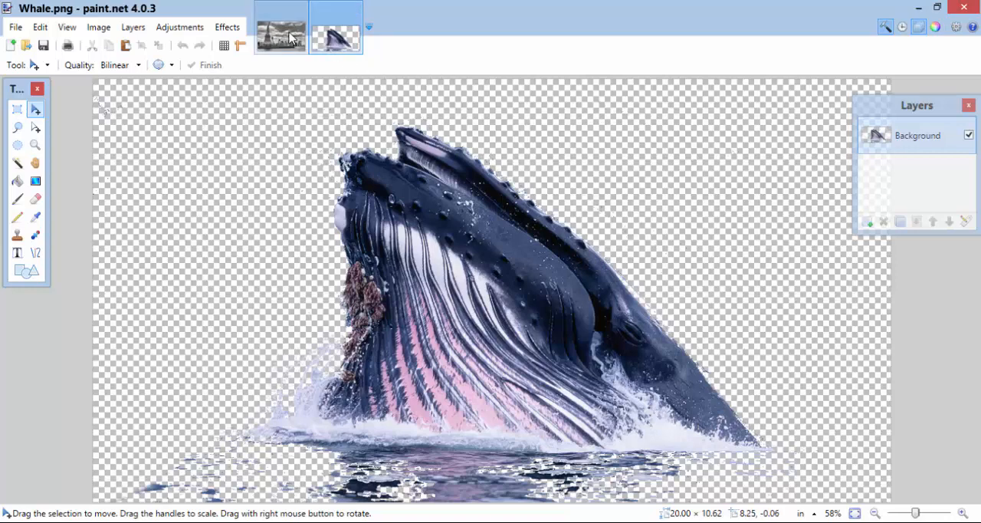
{"action": "left_click", "coordinate": [281, 36]}
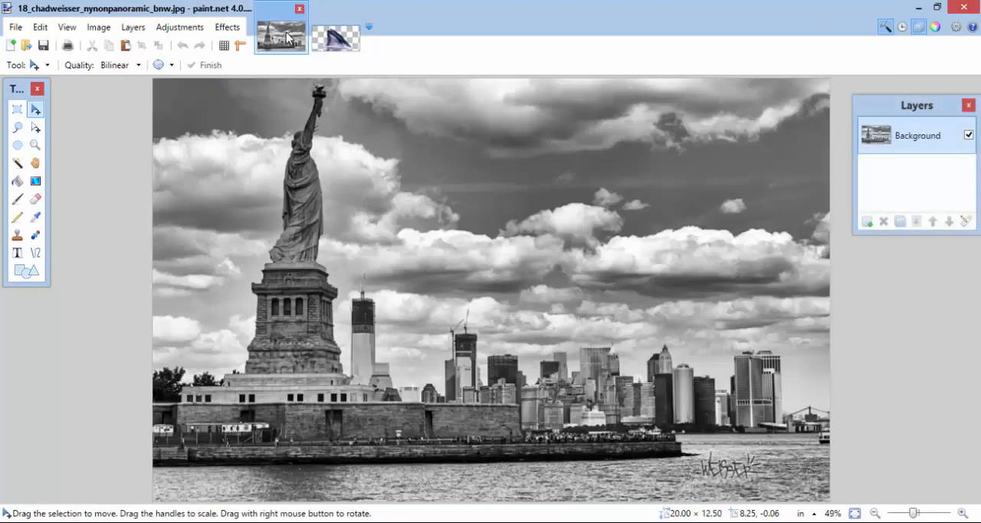
{"action": "left_click", "coordinate": [335, 37]}
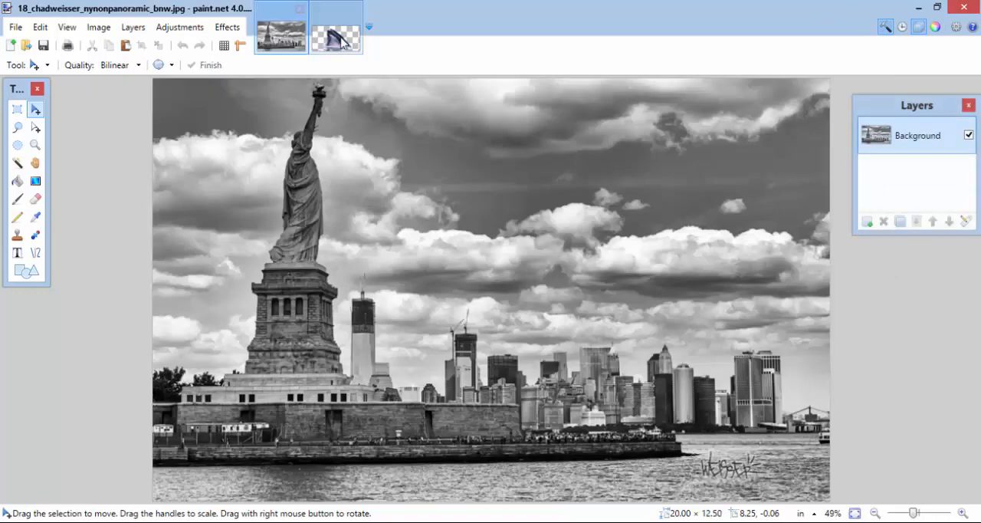
{"action": "left_click", "coordinate": [335, 36]}
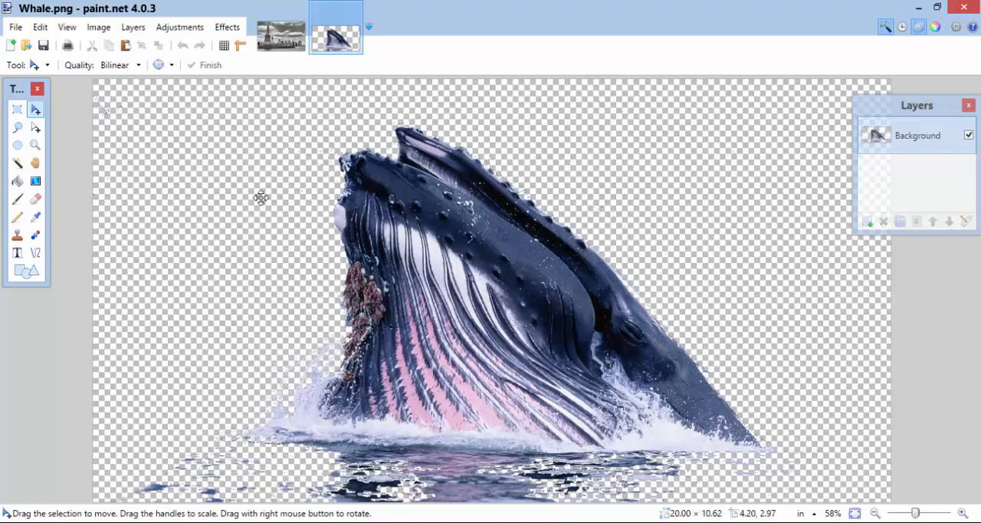
{"action": "left_click", "coordinate": [281, 35]}
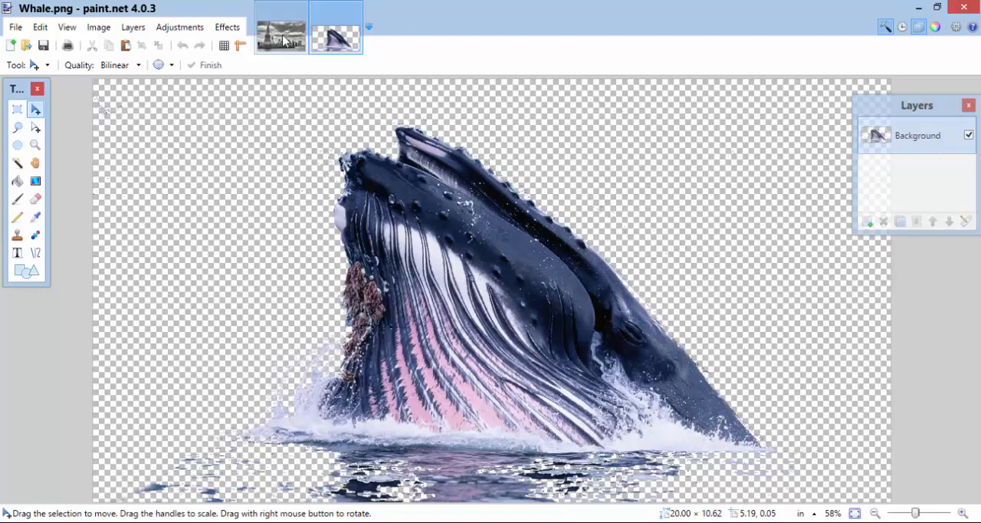
{"action": "left_click", "coordinate": [281, 35]}
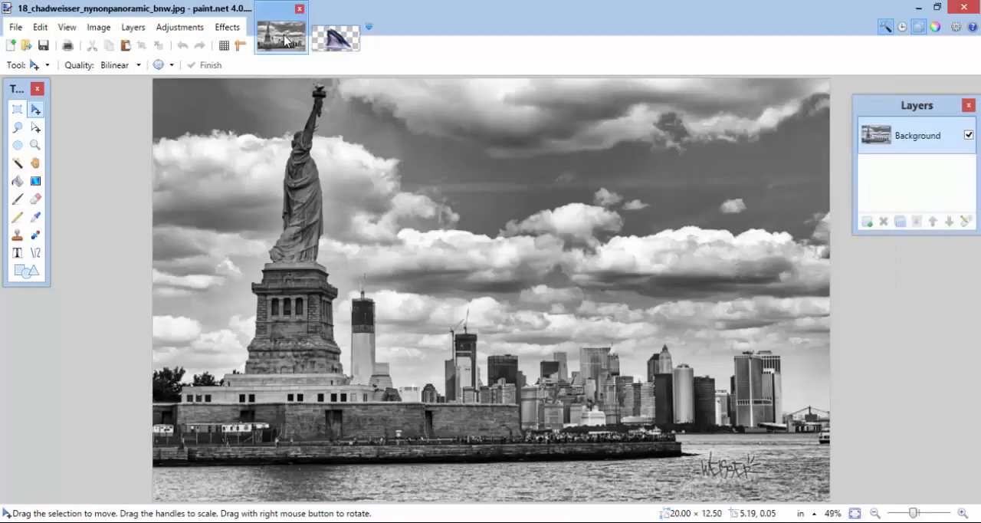
{"action": "left_click", "coordinate": [335, 36]}
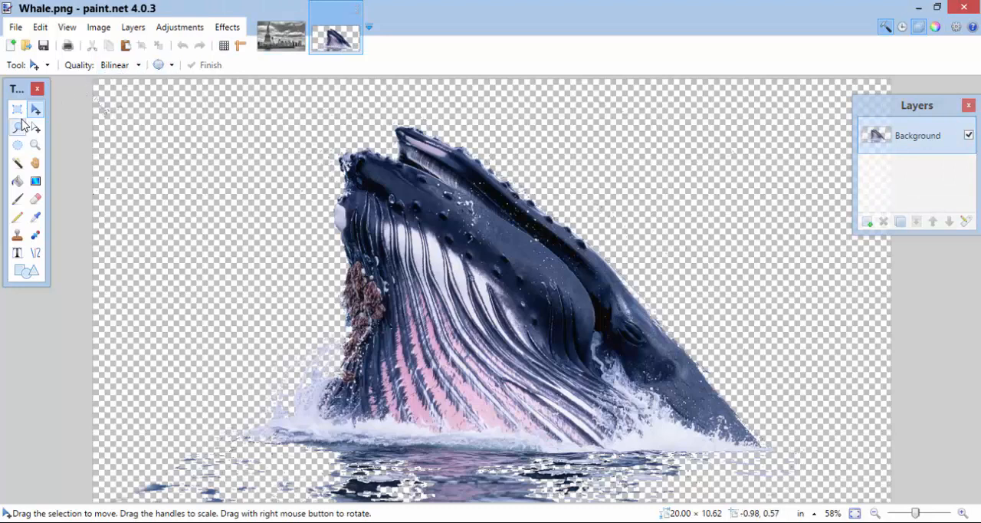
{"action": "mouse_move", "coordinate": [16, 109]}
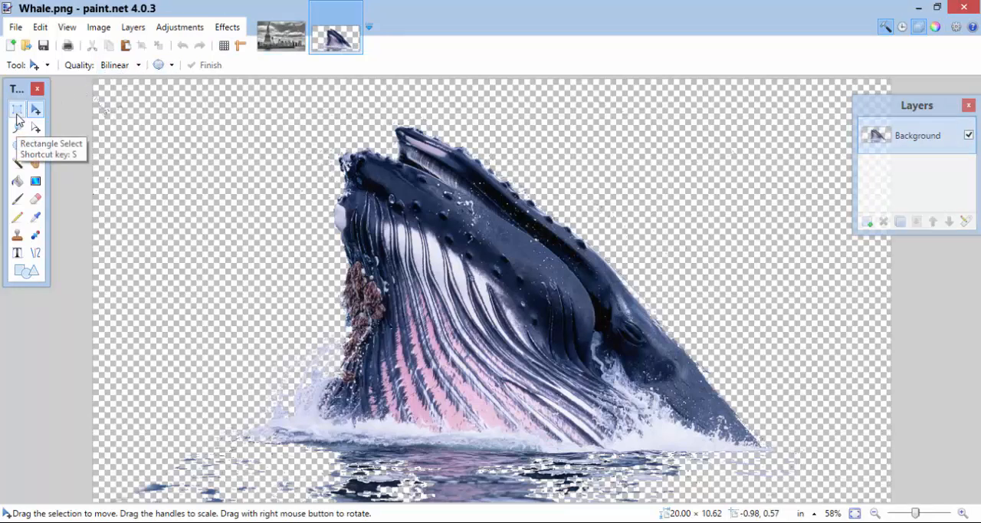
Draw a rectangular selection around the whole whale and copy it
{"action": "left_click", "coordinate": [18, 109]}
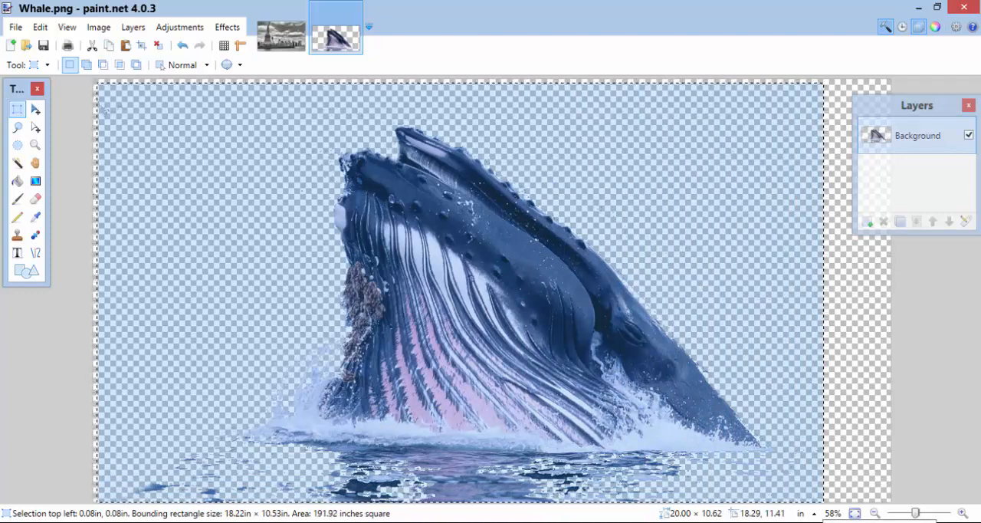
{"action": "mouse_move", "coordinate": [318, 277]}
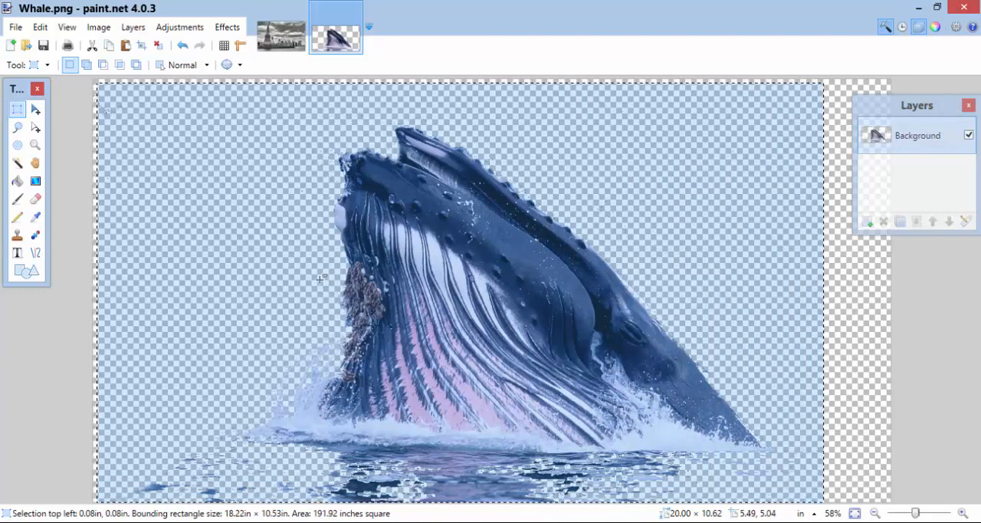
{"action": "left_click_drag", "start_coordinate": [161, 207], "coordinate": [325, 245]}
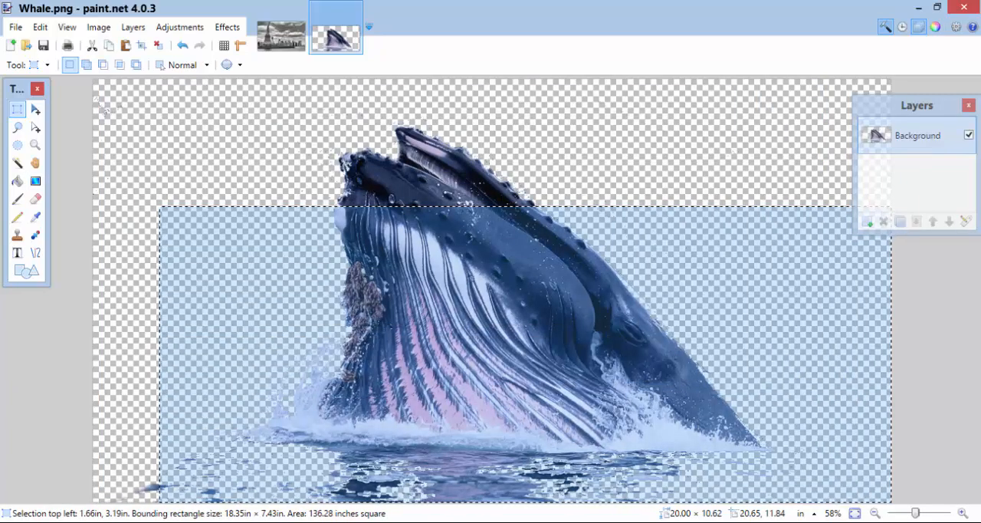
{"action": "mouse_move", "coordinate": [123, 100]}
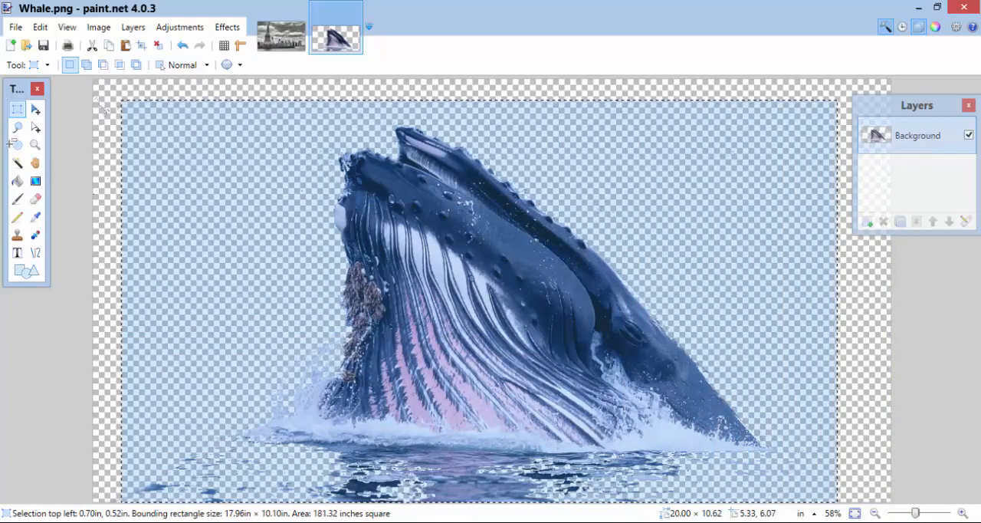
{"action": "left_click", "coordinate": [40, 27]}
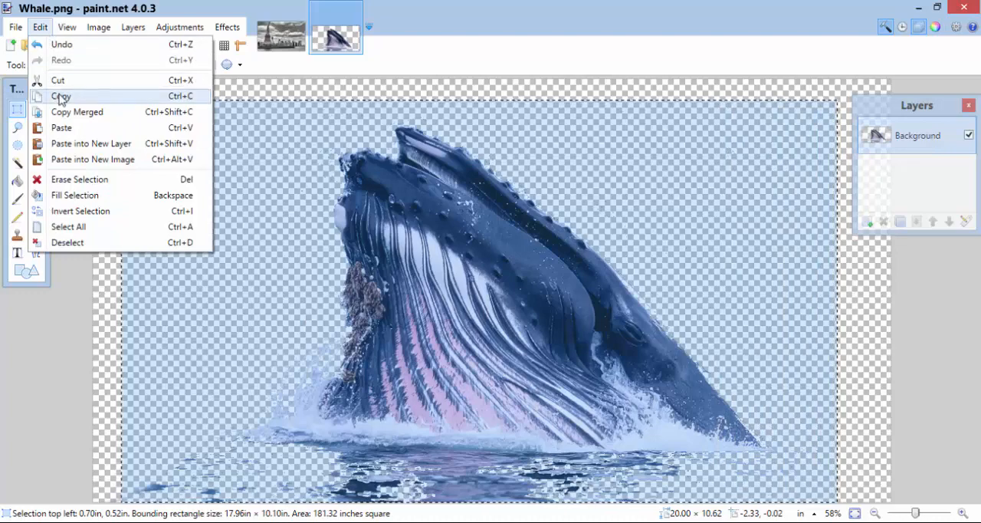
{"action": "left_click", "coordinate": [60, 96]}
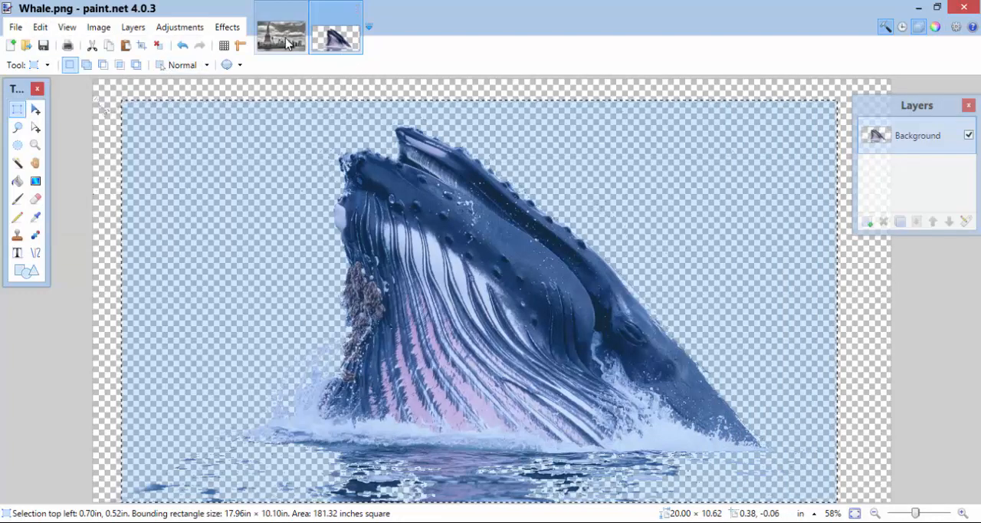
Switch to the harbor photo and paste the whale into a new layer
{"action": "left_click", "coordinate": [280, 36]}
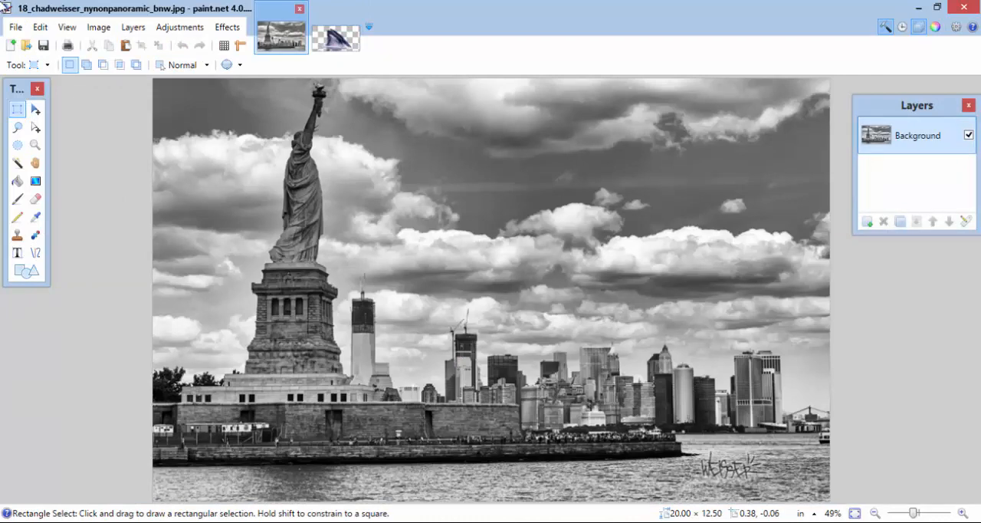
{"action": "left_click", "coordinate": [40, 27]}
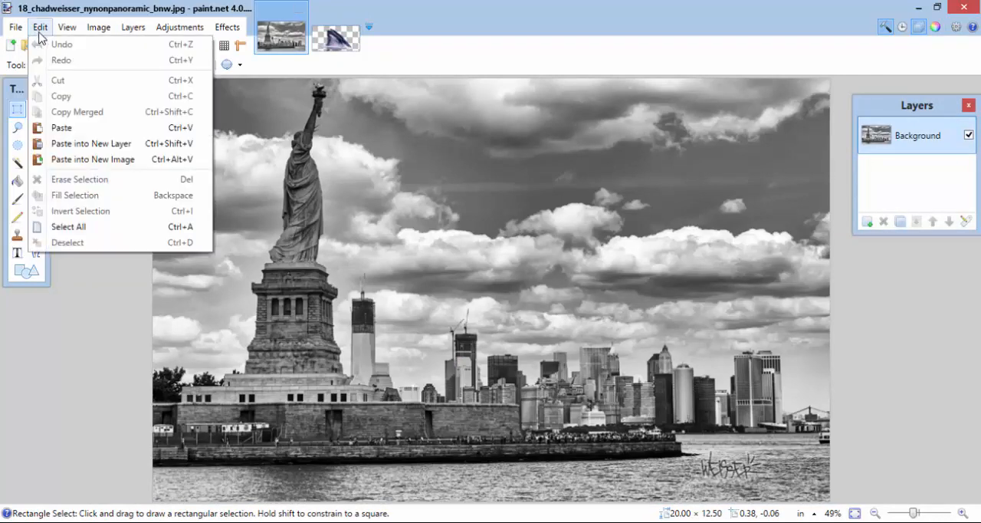
{"action": "mouse_move", "coordinate": [62, 127]}
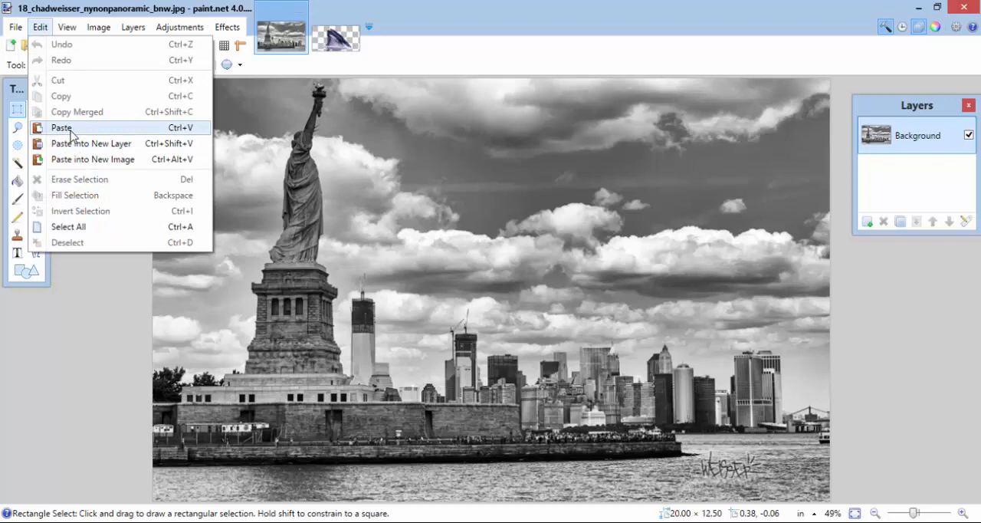
{"action": "mouse_move", "coordinate": [83, 144]}
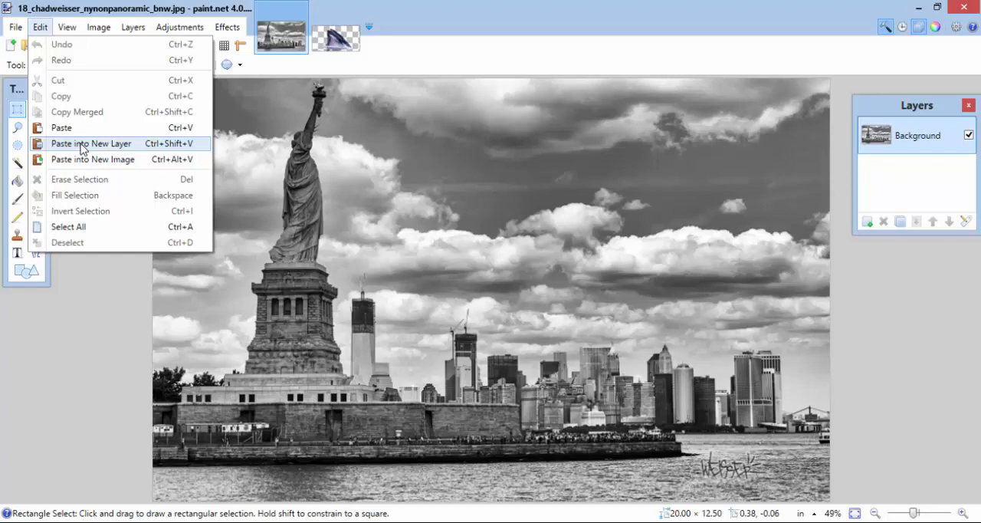
{"action": "left_click", "coordinate": [91, 143]}
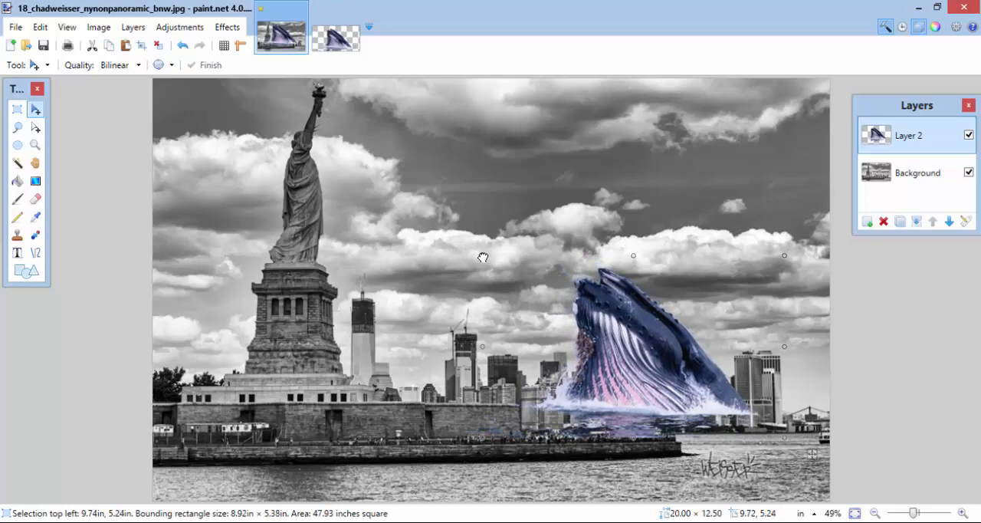
Scale the whale down and position it in the water at lower right
{"action": "left_click_drag", "start_coordinate": [483, 257], "coordinate": [676, 372]}
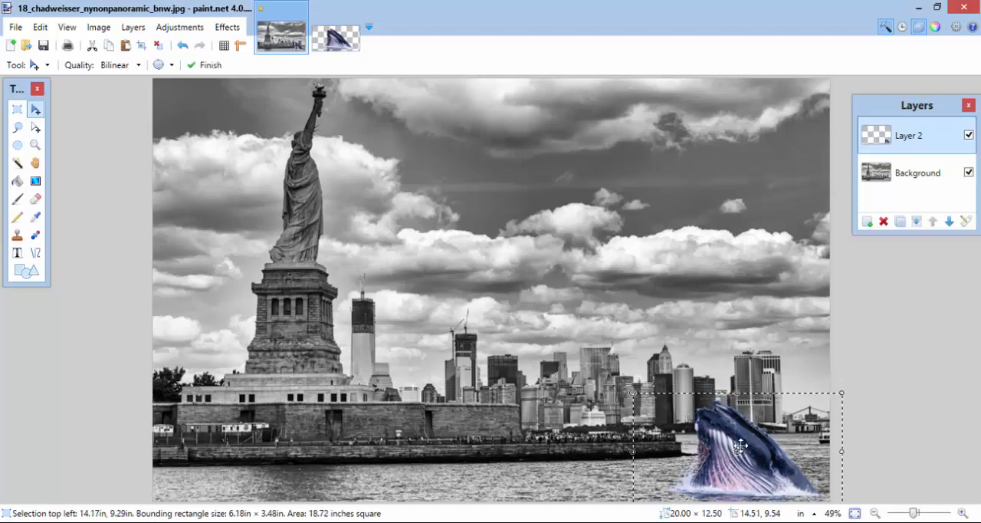
{"action": "left_click_drag", "start_coordinate": [741, 445], "coordinate": [712, 447]}
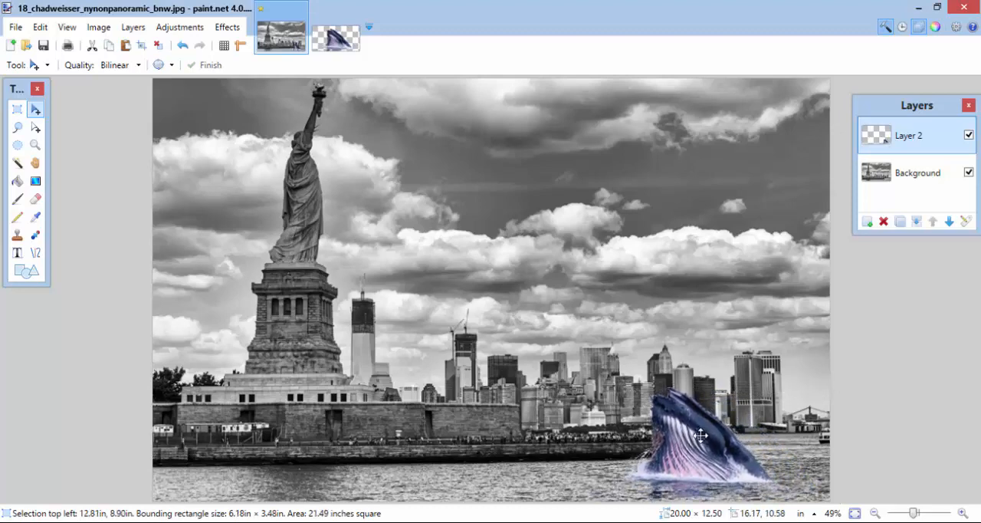
{"action": "left_click_drag", "start_coordinate": [701, 437], "coordinate": [703, 443]}
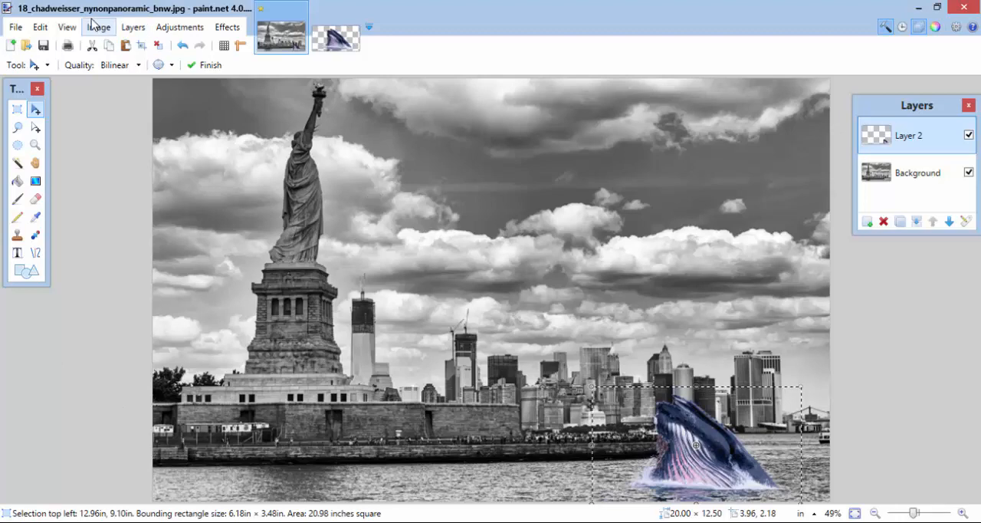
Save As with file name 'Whale watching in NYC' and JPEG as the file type
{"action": "left_click", "coordinate": [15, 27]}
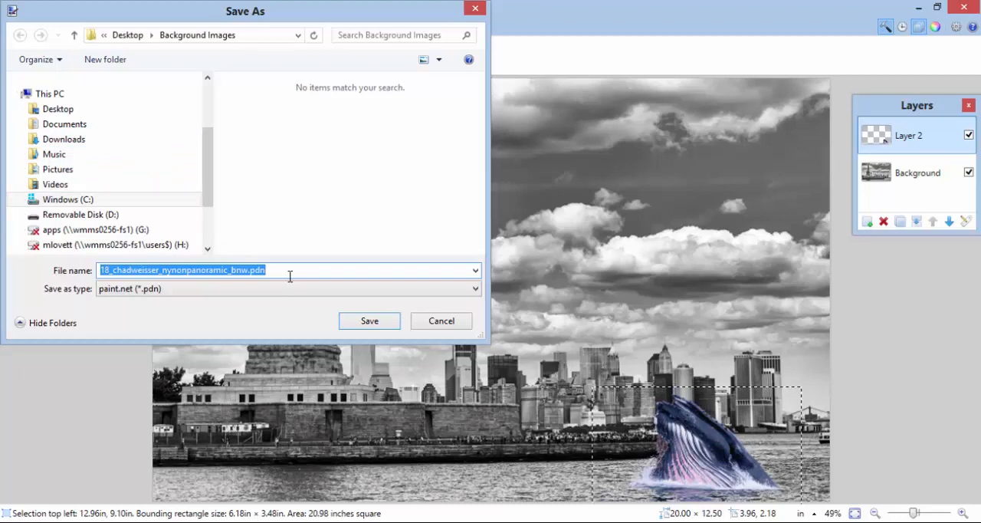
{"action": "type", "text": "wHIA"}
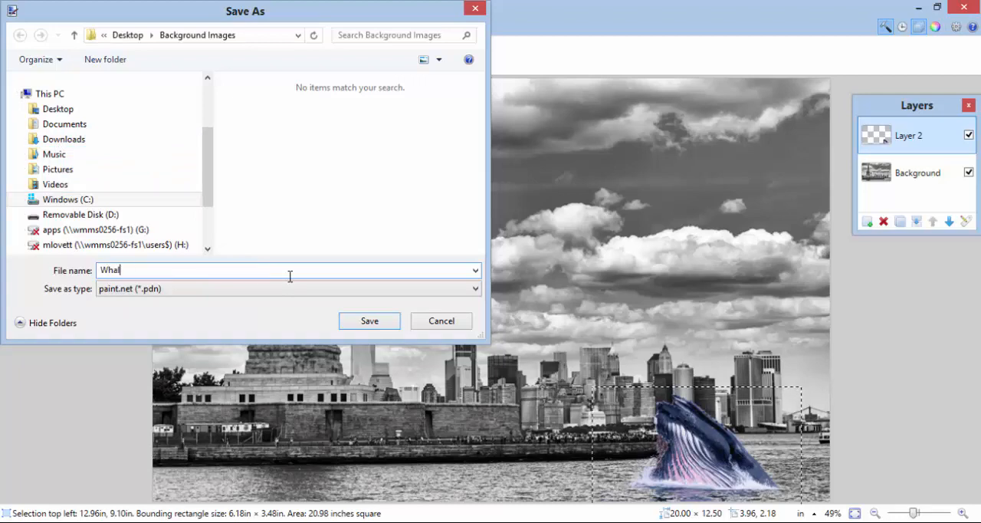
{"action": "type", "text": "Whale watching"}
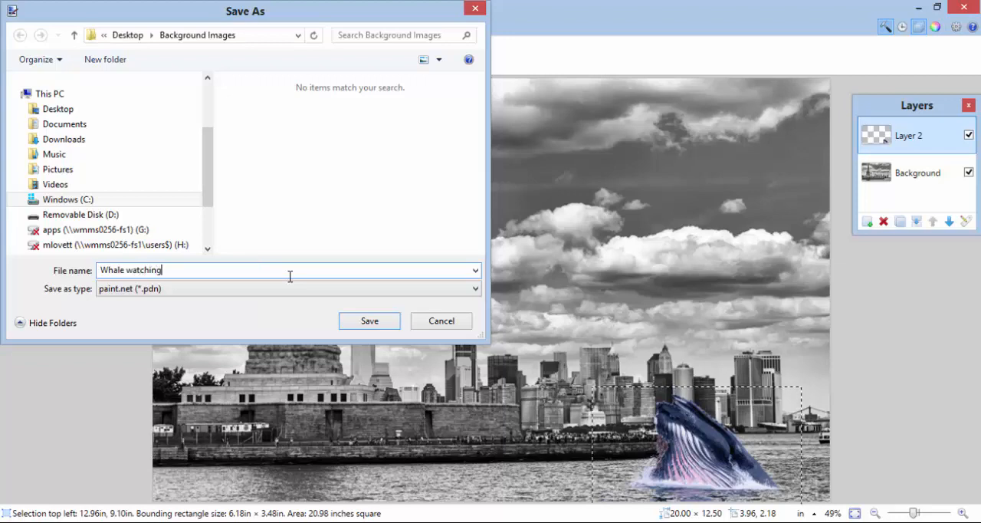
{"action": "type", "text": "in NYC"}
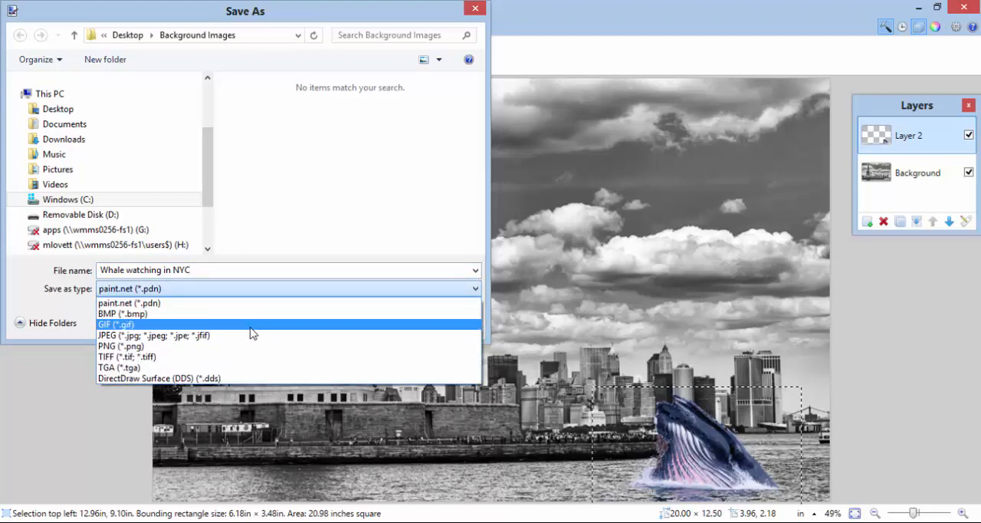
{"action": "mouse_move", "coordinate": [254, 335]}
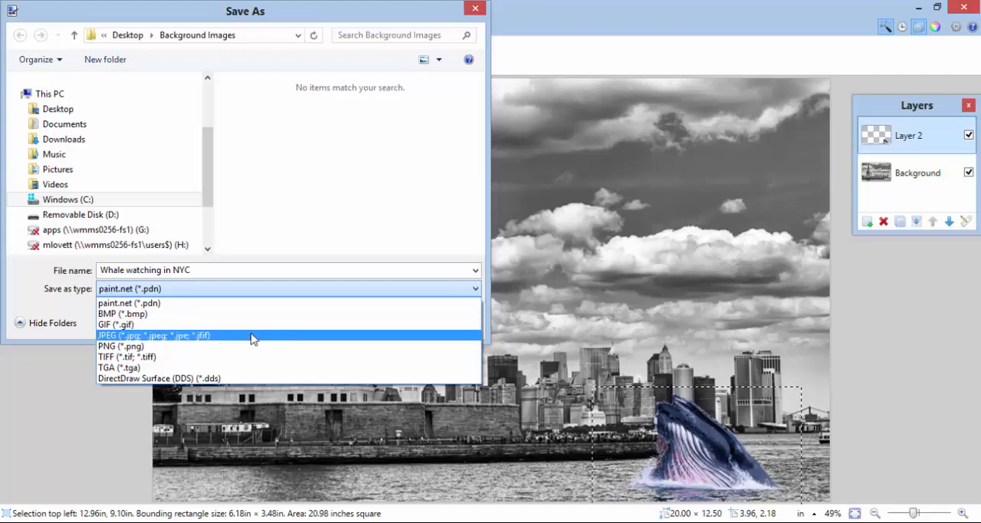
{"action": "mouse_move", "coordinate": [254, 345]}
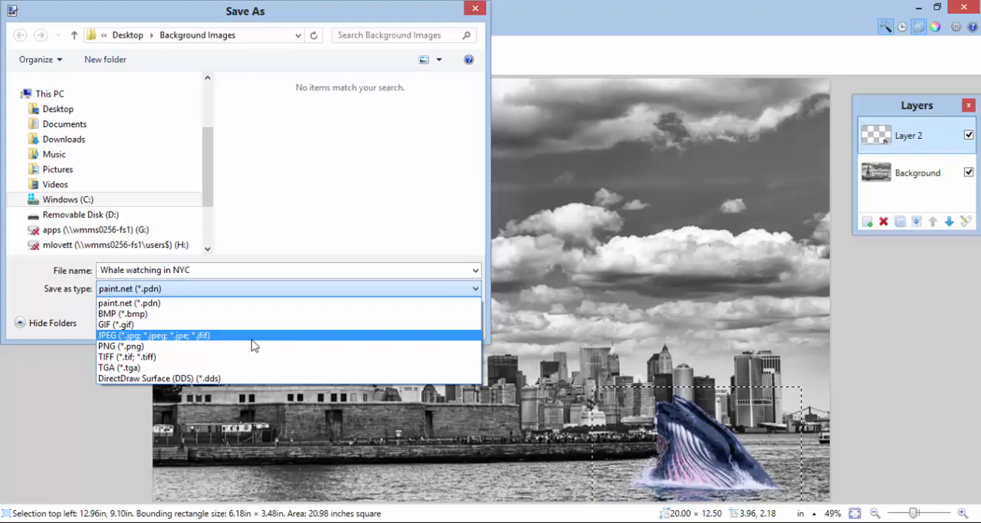
{"action": "left_click", "coordinate": [153, 335]}
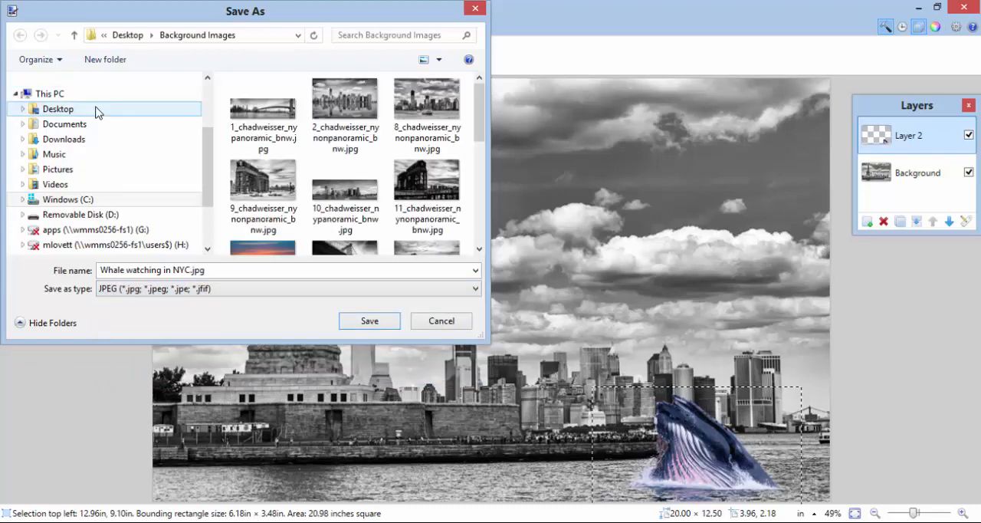
Save into the Desktop's 'out of place' folder
{"action": "left_click", "coordinate": [58, 108]}
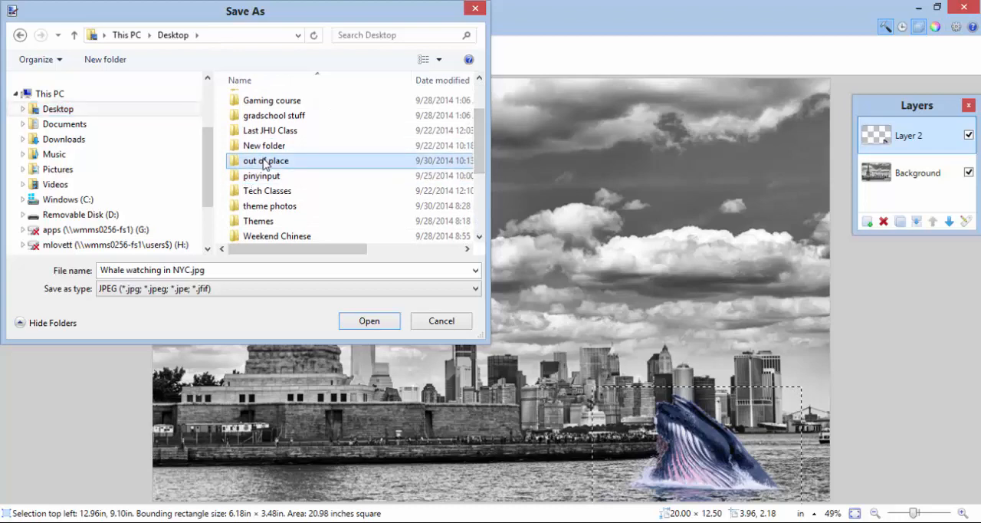
{"action": "double_click", "coordinate": [265, 160]}
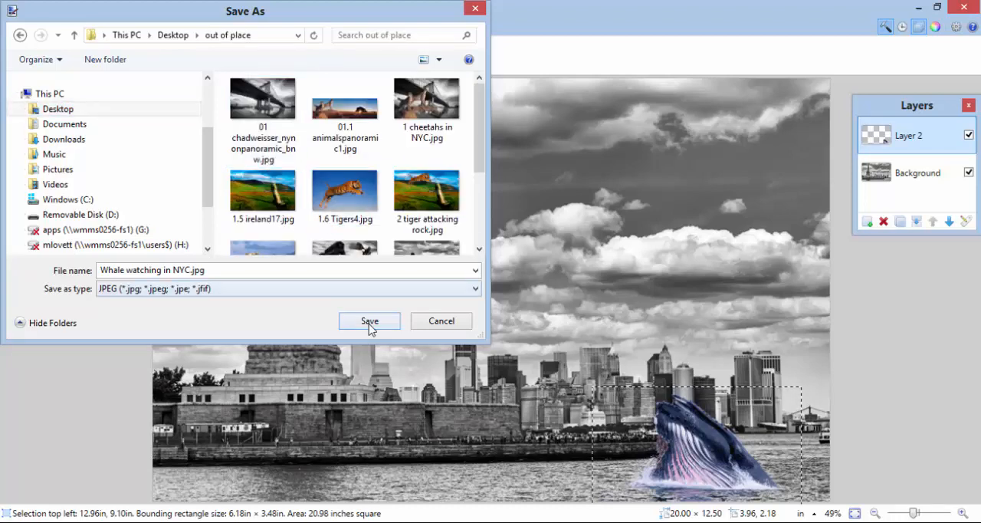
{"action": "left_click", "coordinate": [369, 320]}
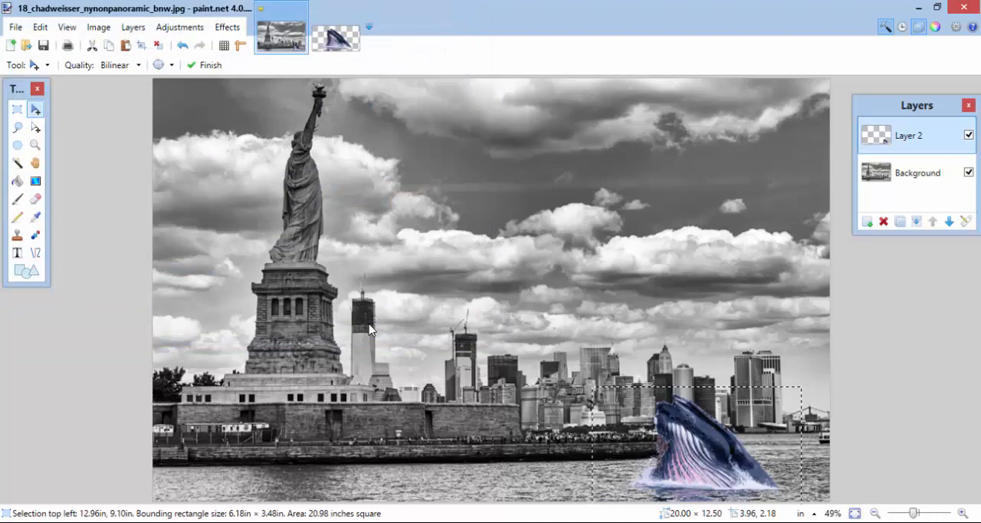
Accept JPEG quality 95 in the save configuration
{"action": "left_click", "coordinate": [44, 45]}
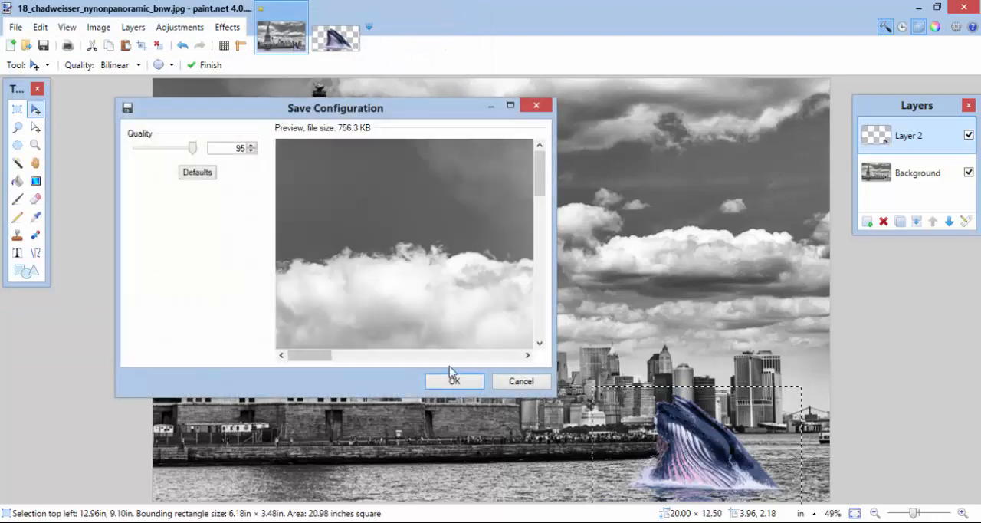
{"action": "left_click", "coordinate": [454, 381]}
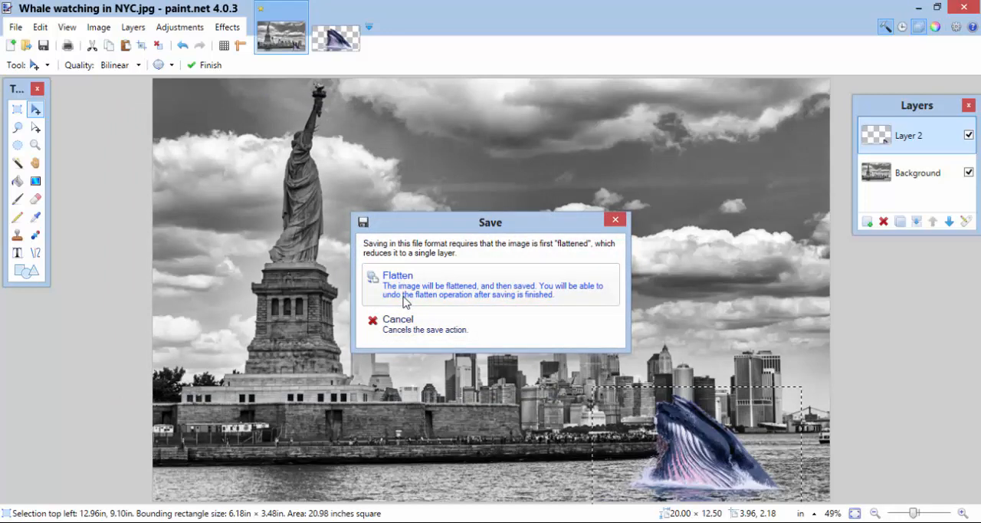
{"action": "mouse_move", "coordinate": [878, 144]}
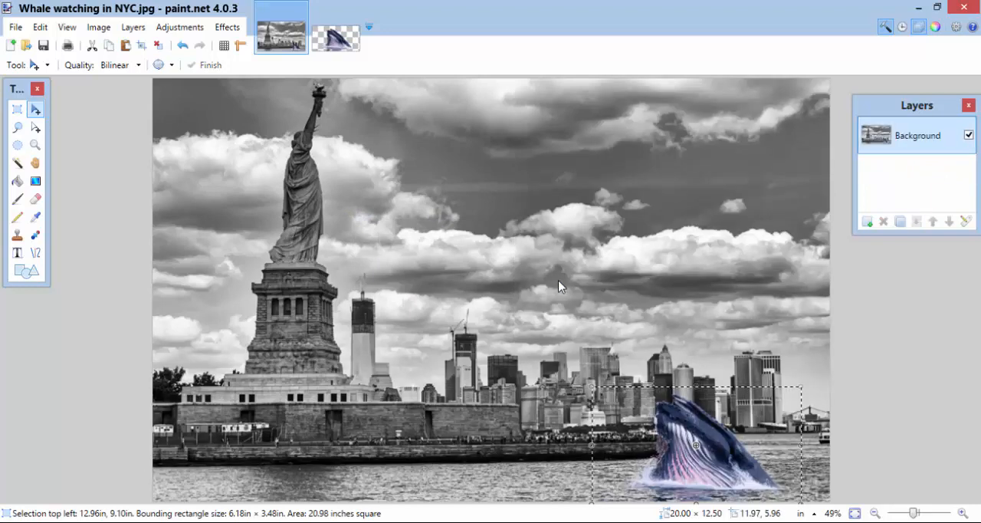
{"action": "mouse_move", "coordinate": [785, 68]}
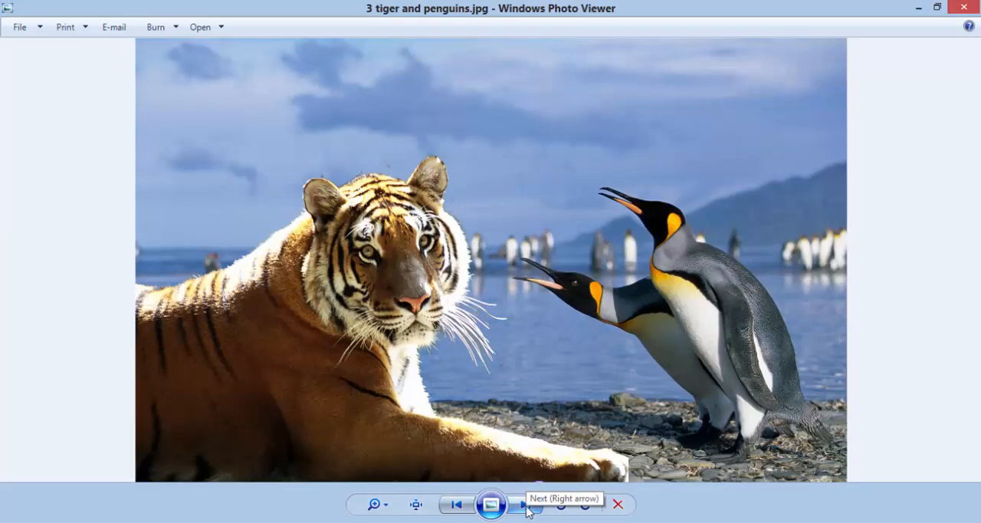
Advance past the eagle composite to '5 Whale in NYC.jpg'
{"action": "left_click", "coordinate": [521, 504]}
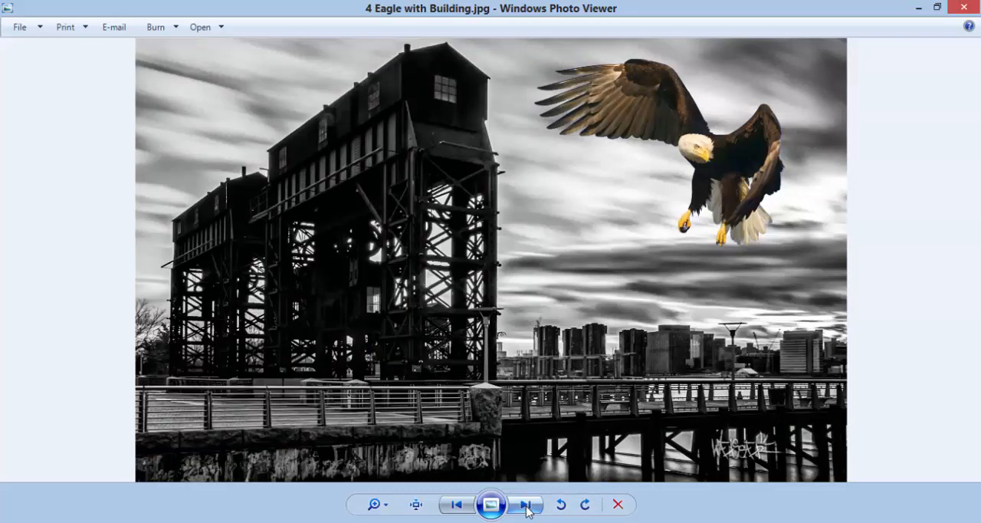
{"action": "left_click", "coordinate": [525, 503]}
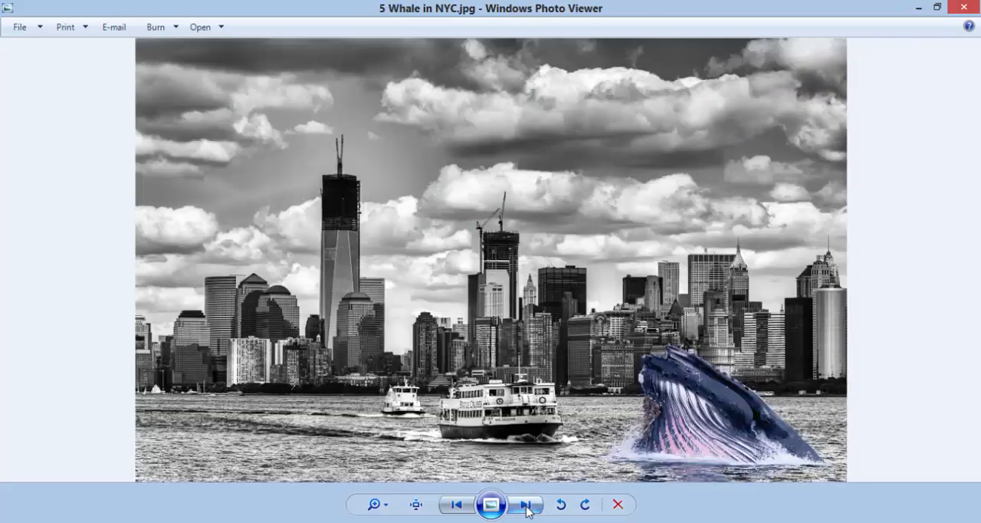